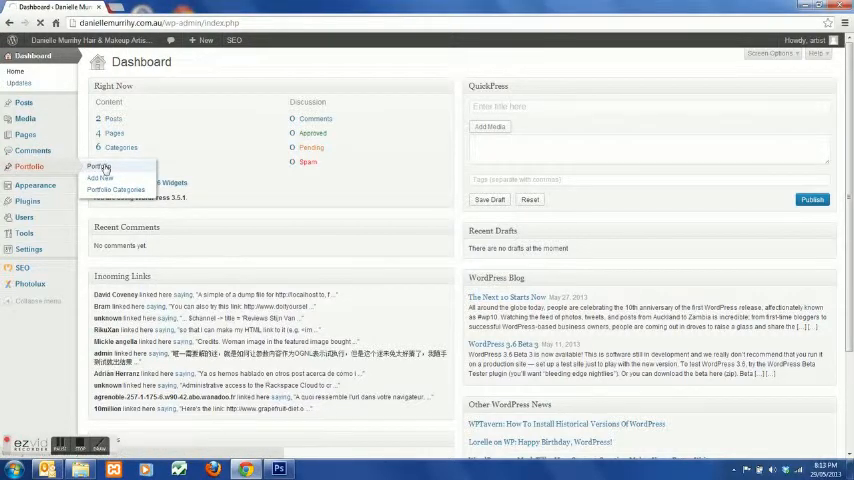
Open the Hair portfolio item for editing from the Portfolio list
click(97, 166)
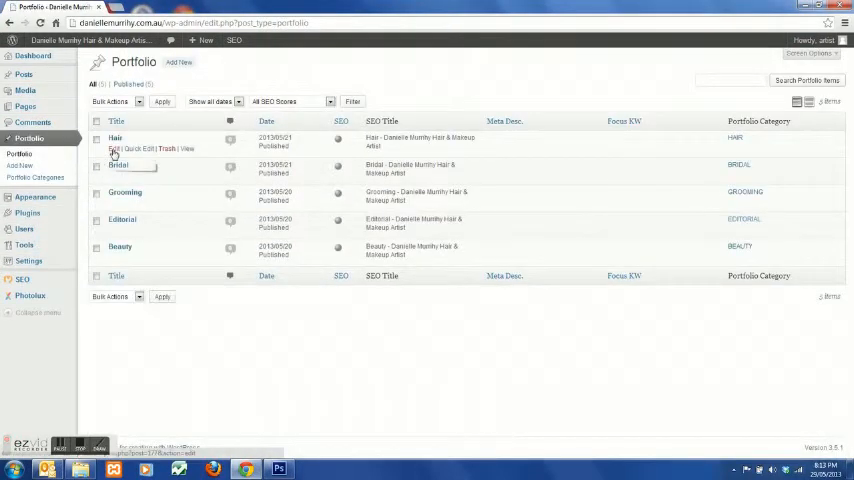
click(115, 137)
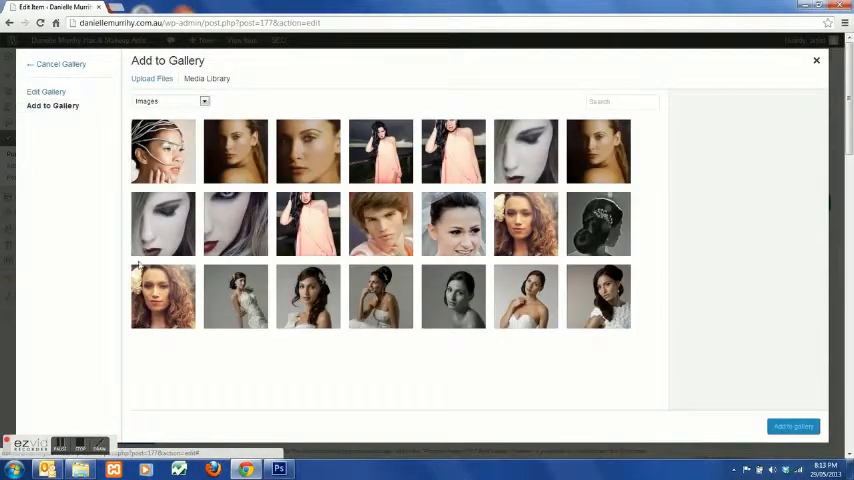
Add the SL-Dixon-2 white wire headpiece portrait to the gallery with alt text 'Image name'
scroll(down, 3)
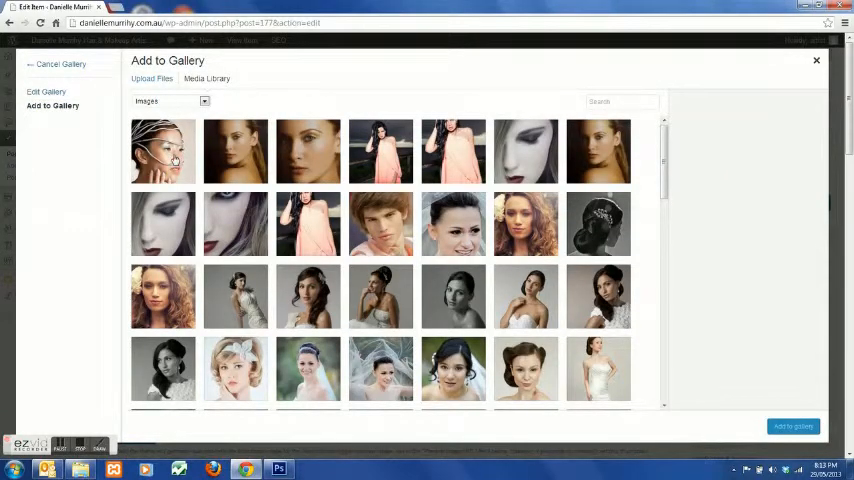
click(163, 151)
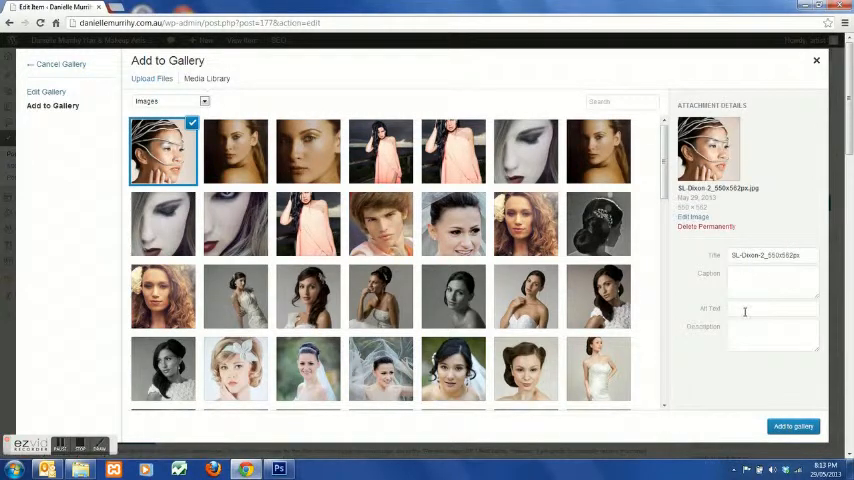
text(Imag)
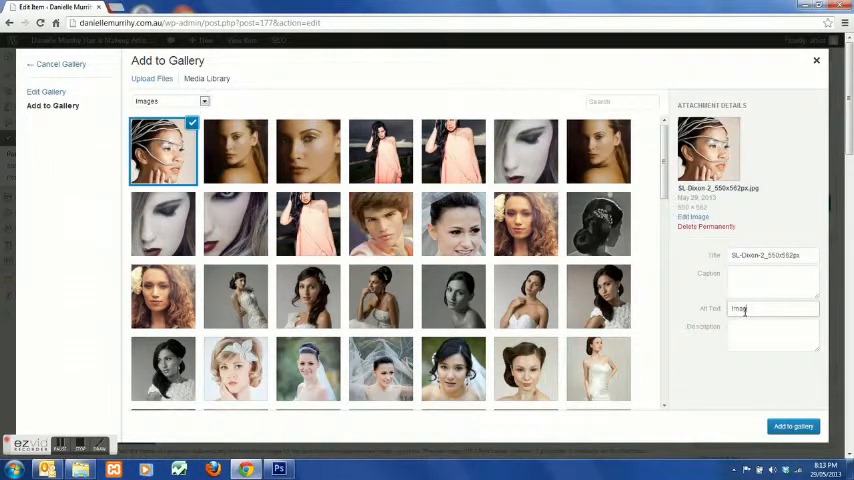
text(Image details here)
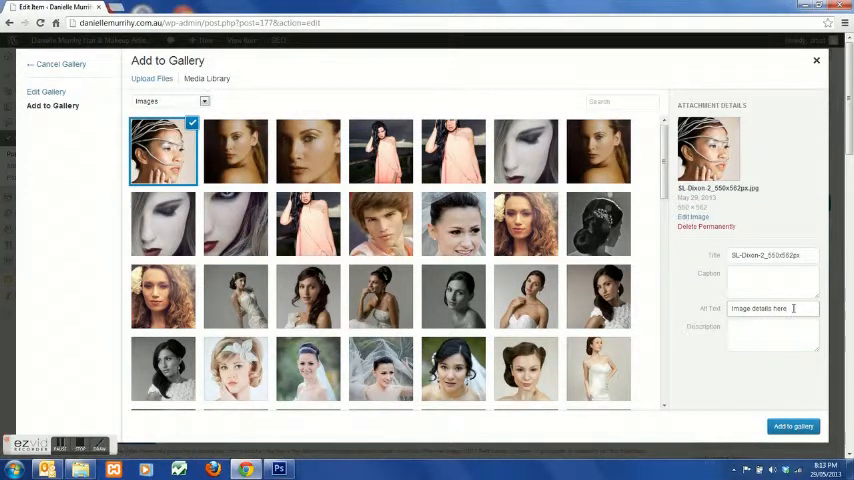
double_click(766, 308)
text(Image name)
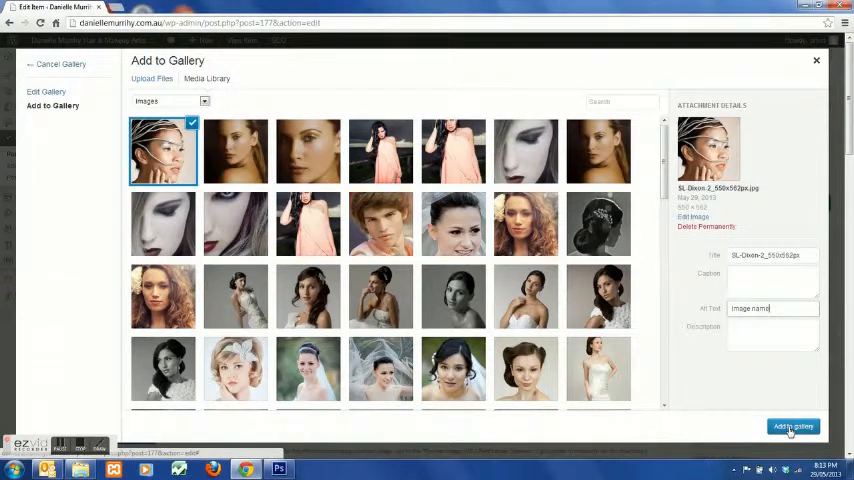
click(792, 426)
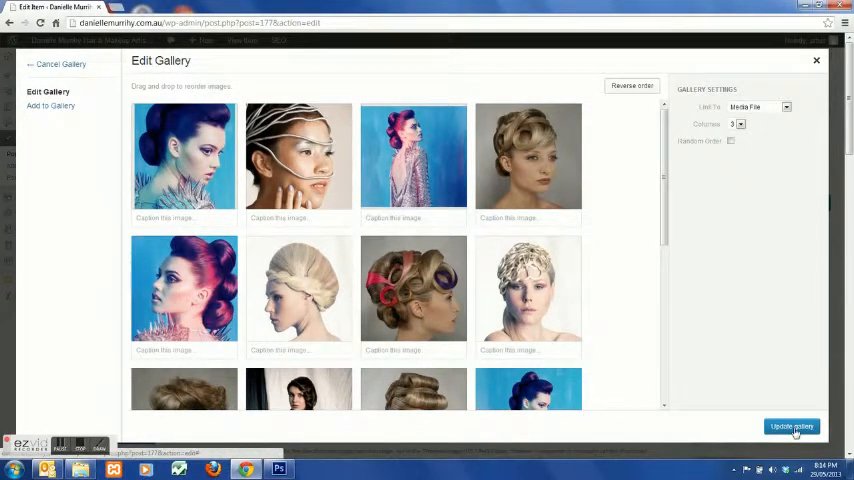
Upload the Brie-2 photo, enter alt text 'Brie Hair', and add it to the gallery
click(52, 106)
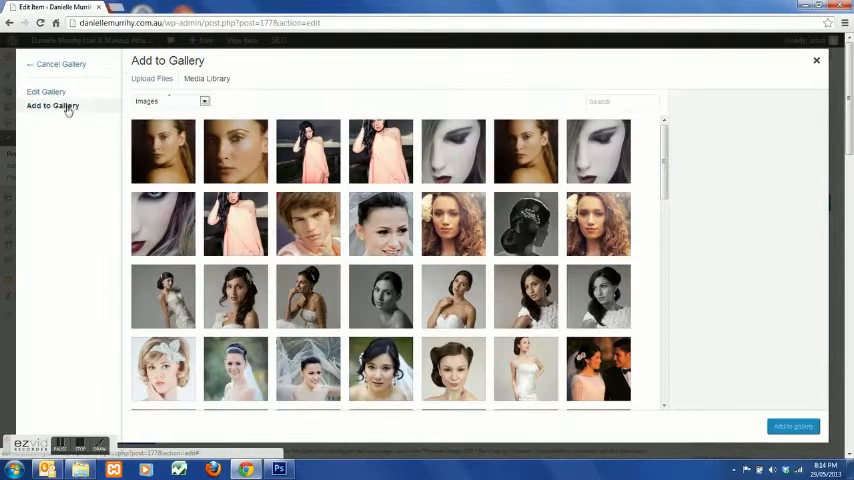
click(151, 79)
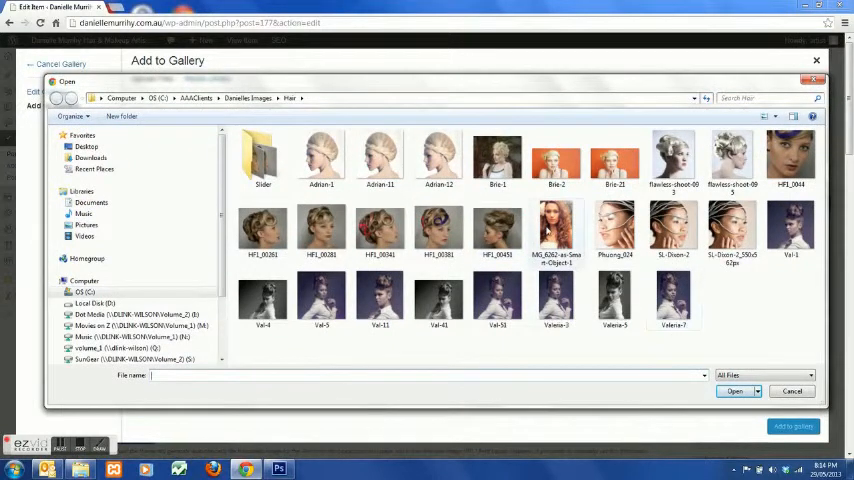
click(556, 160)
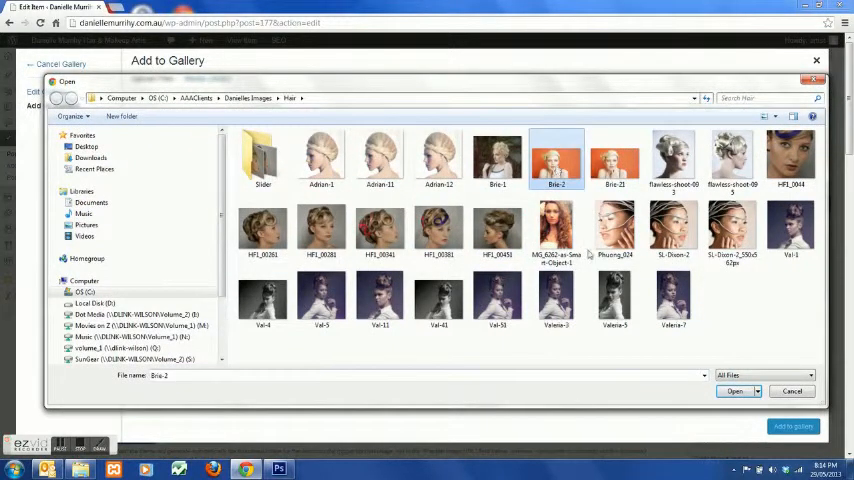
click(734, 391)
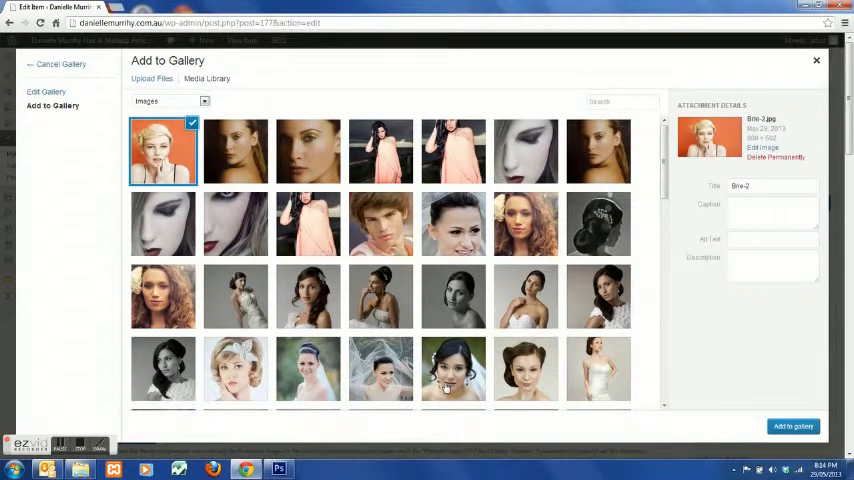
click(772, 239)
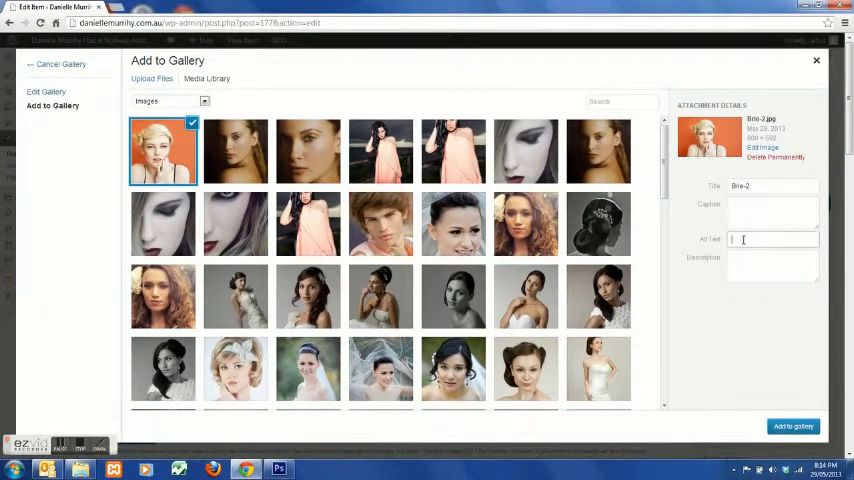
text(Brie Hair)
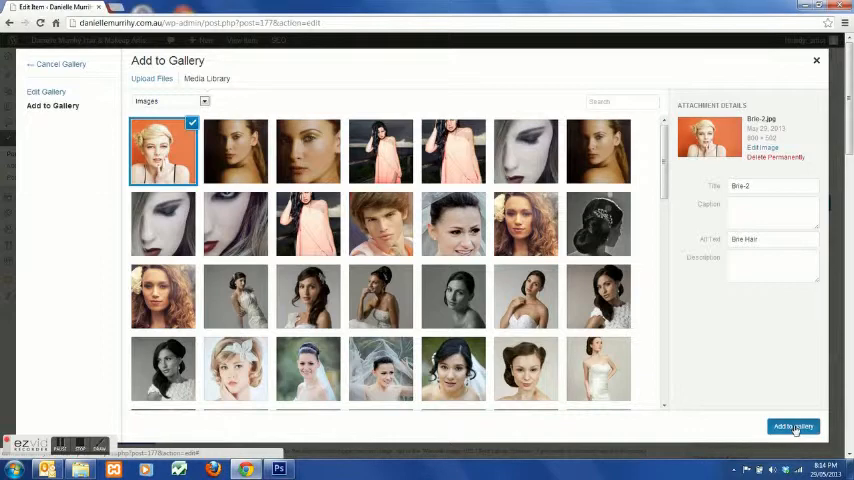
click(793, 426)
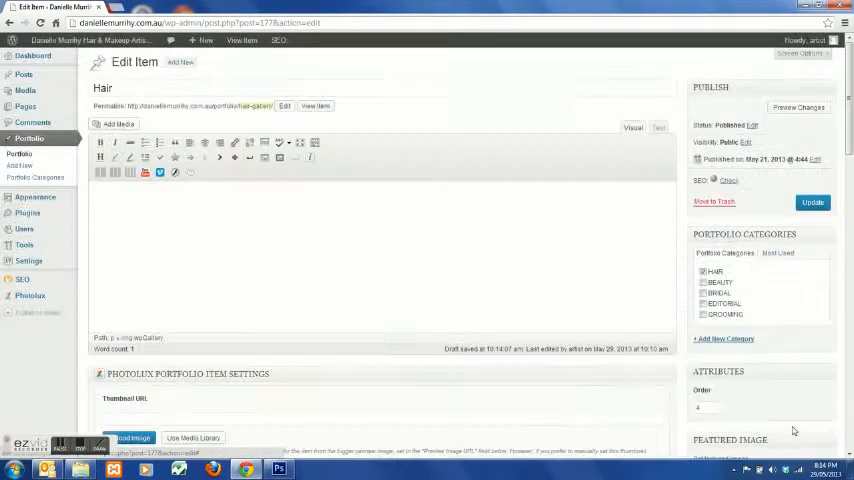
View the portfolio homepage on the live site, then go back to the Dashboard
click(812, 202)
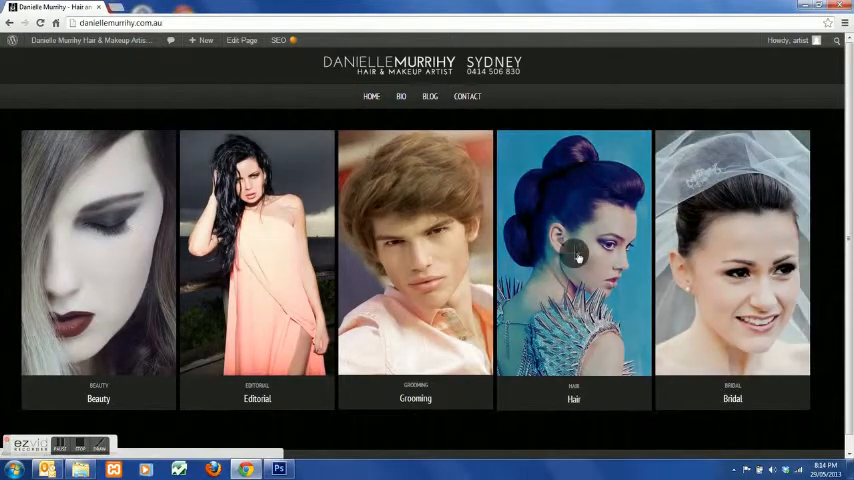
click(573, 253)
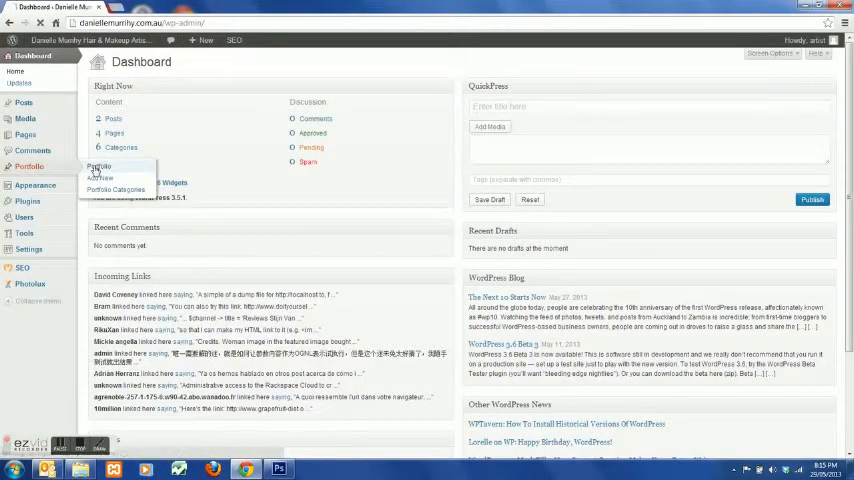
Open the Hair gallery and permanently delete the SL-Dixon-2 headpiece portrait, confirming with OK
click(98, 167)
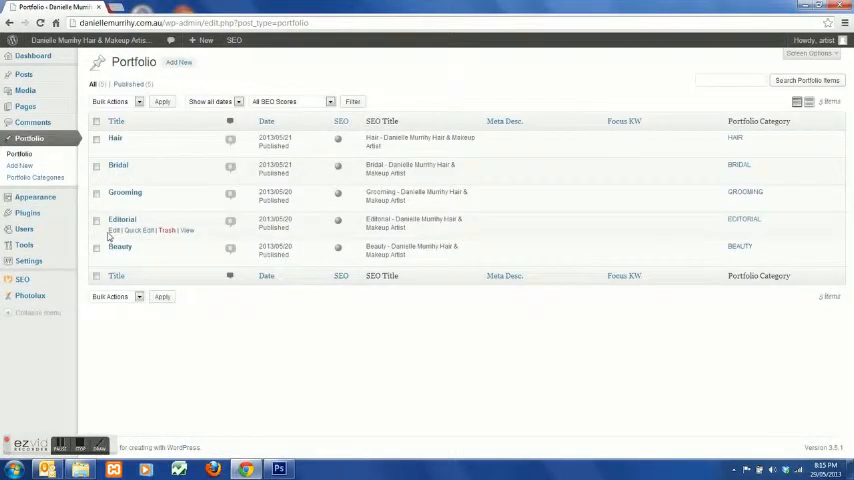
click(115, 137)
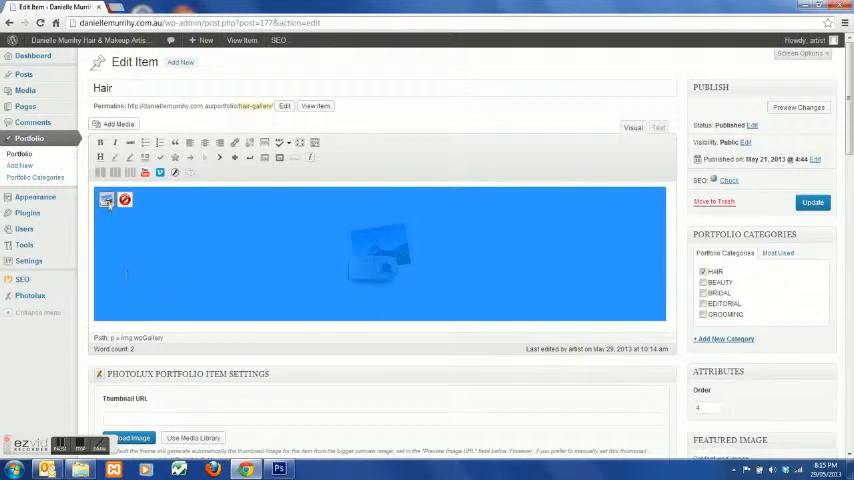
click(107, 200)
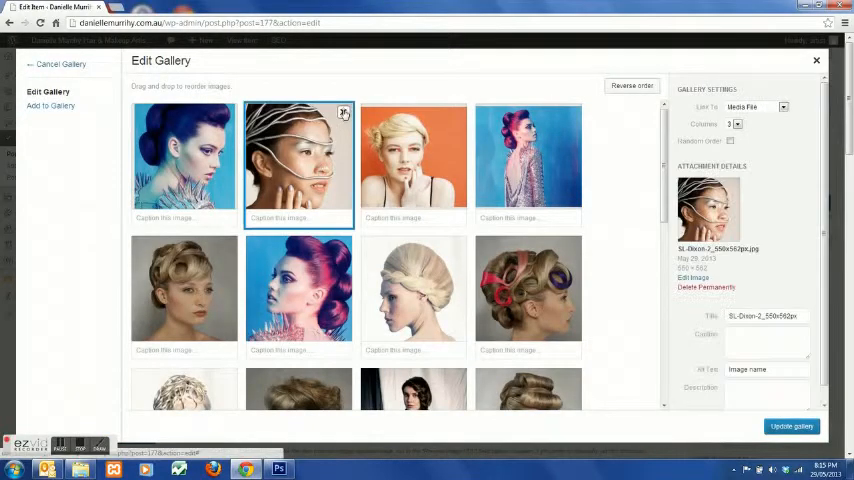
mouse_move(708, 293)
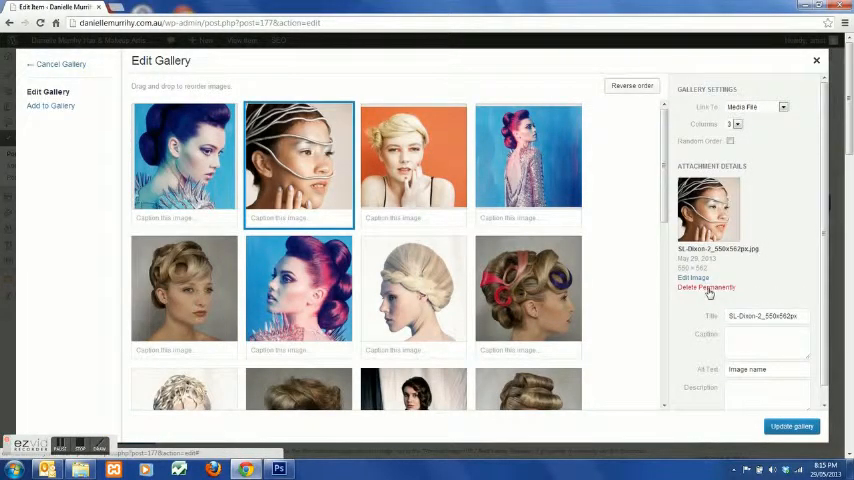
click(705, 287)
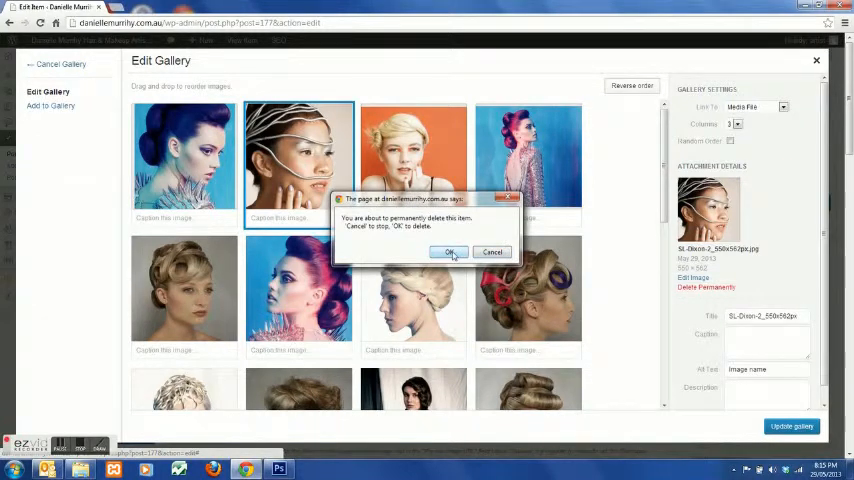
click(449, 252)
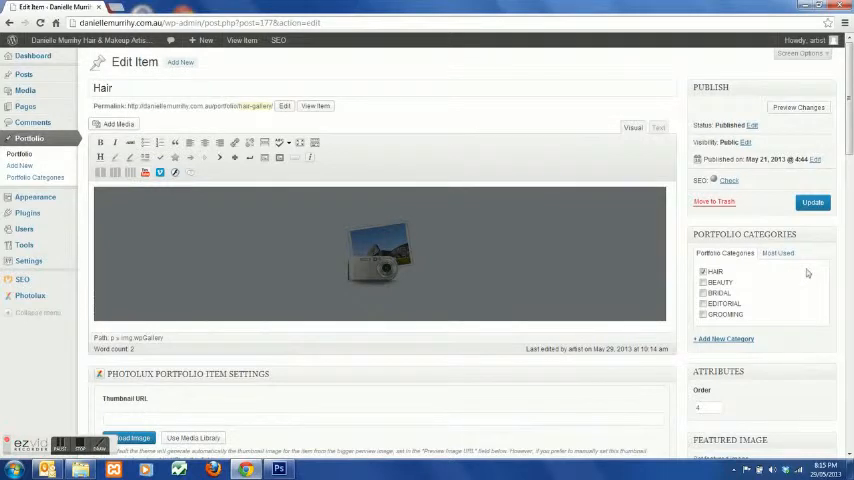
Update the Hair item, view it live, and advance the gallery slideshow four times
click(812, 202)
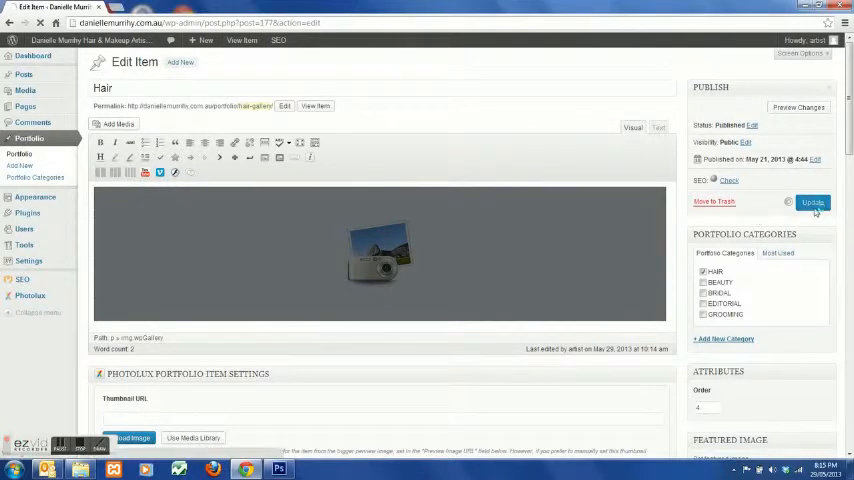
click(812, 202)
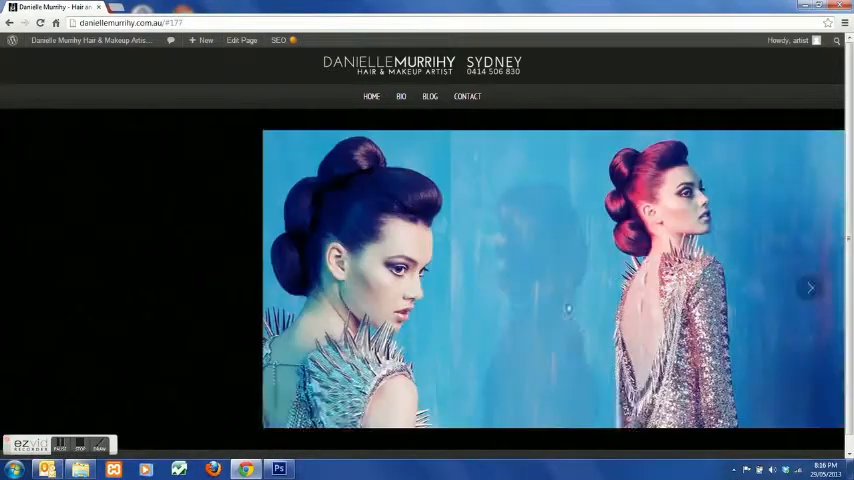
click(810, 288)
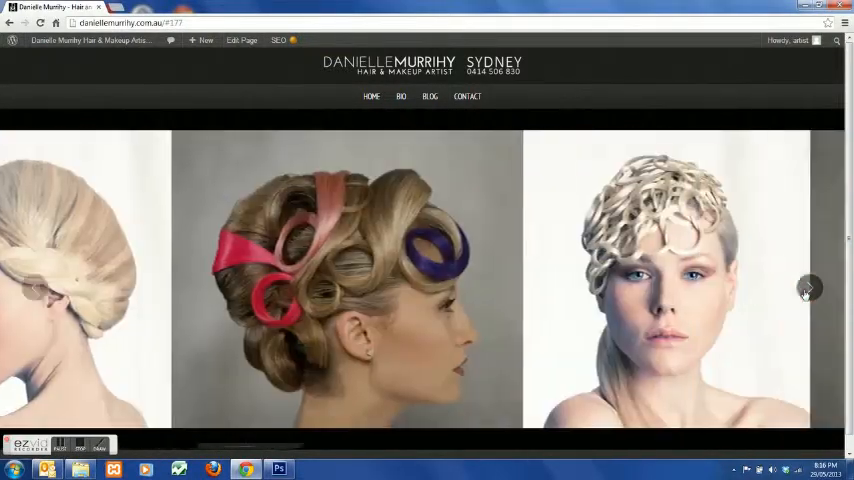
click(807, 289)
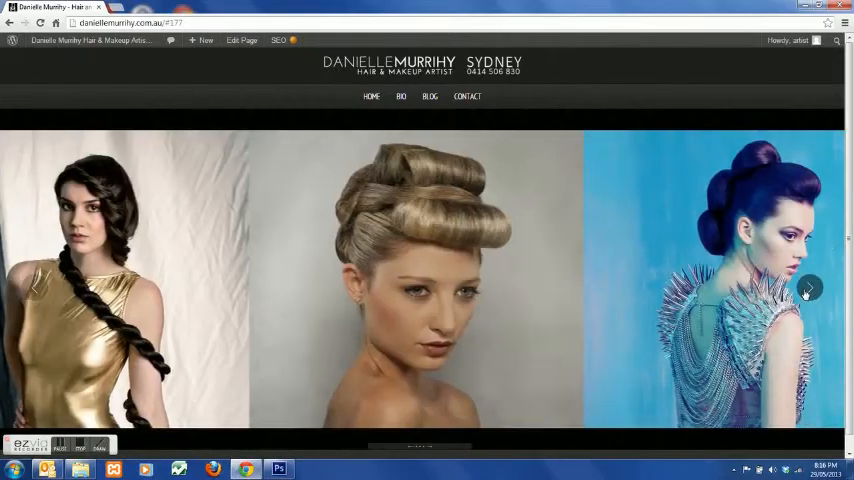
click(808, 289)
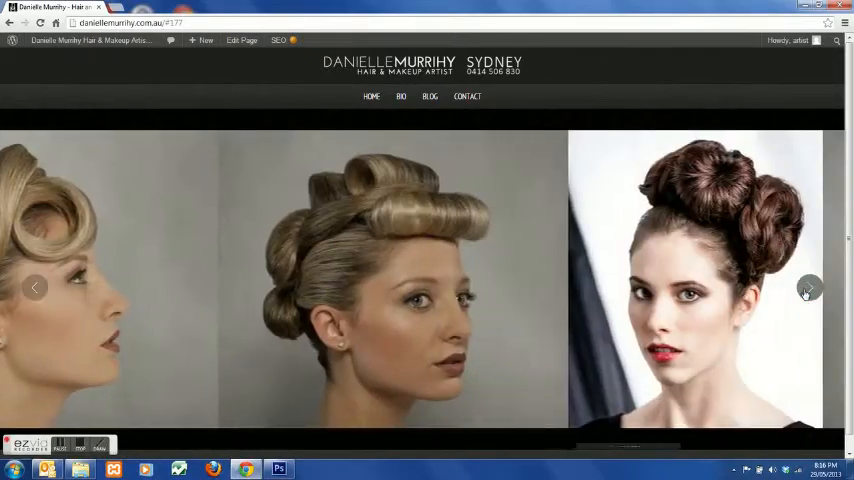
click(808, 288)
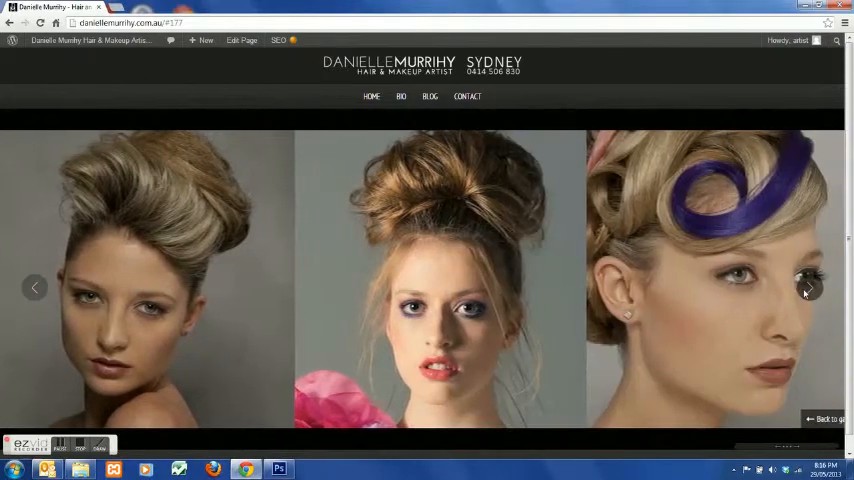